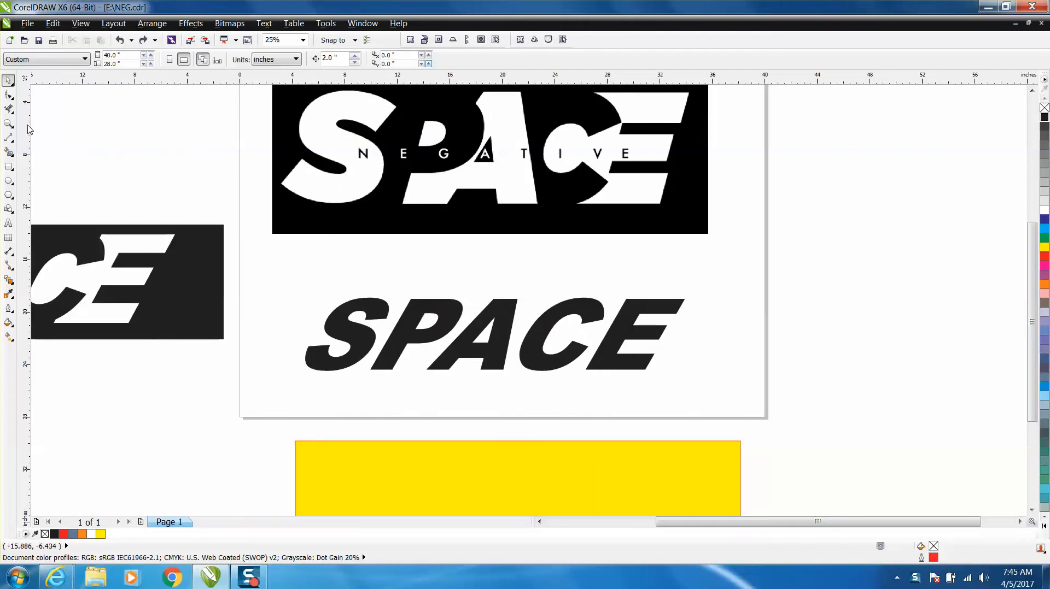
Condense SPACE's character spacing with the Shape tool until the letters touch and overlap, then deselect
{"action": "left_click", "coordinate": [10, 123]}
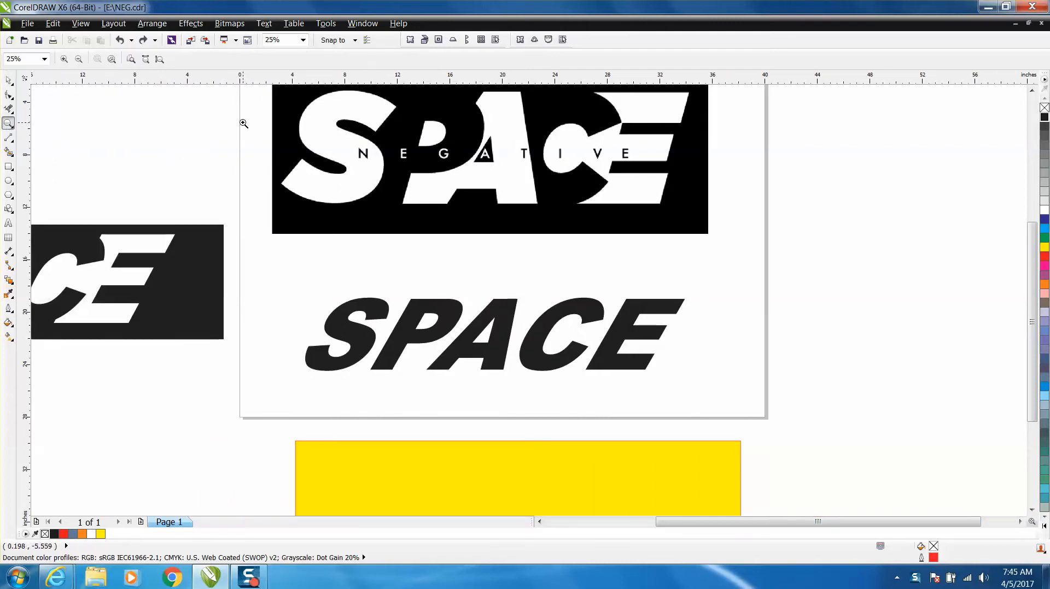
{"action": "mouse_move", "coordinate": [325, 142]}
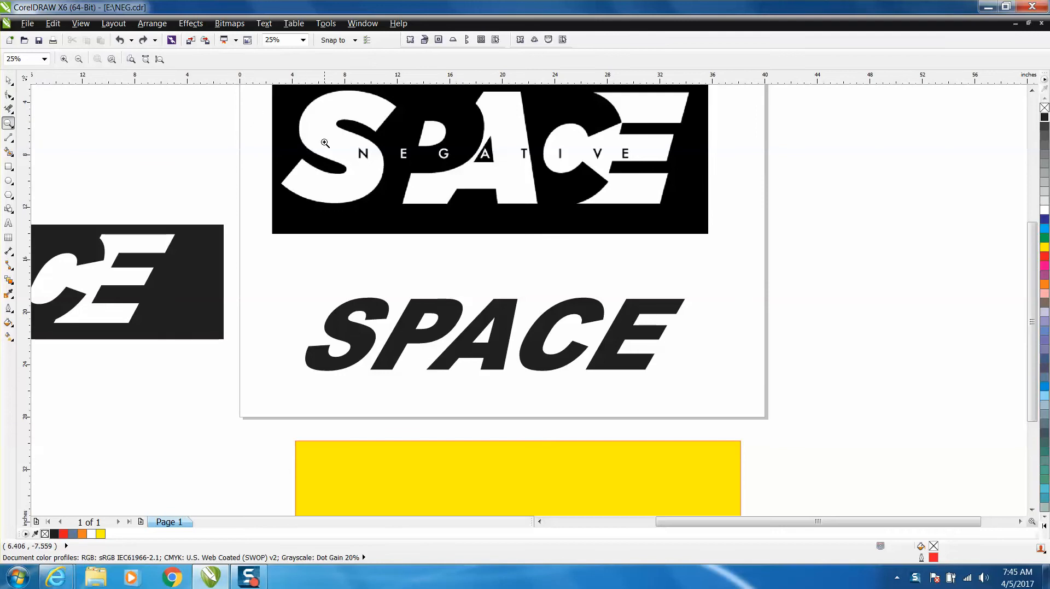
{"action": "mouse_move", "coordinate": [379, 108]}
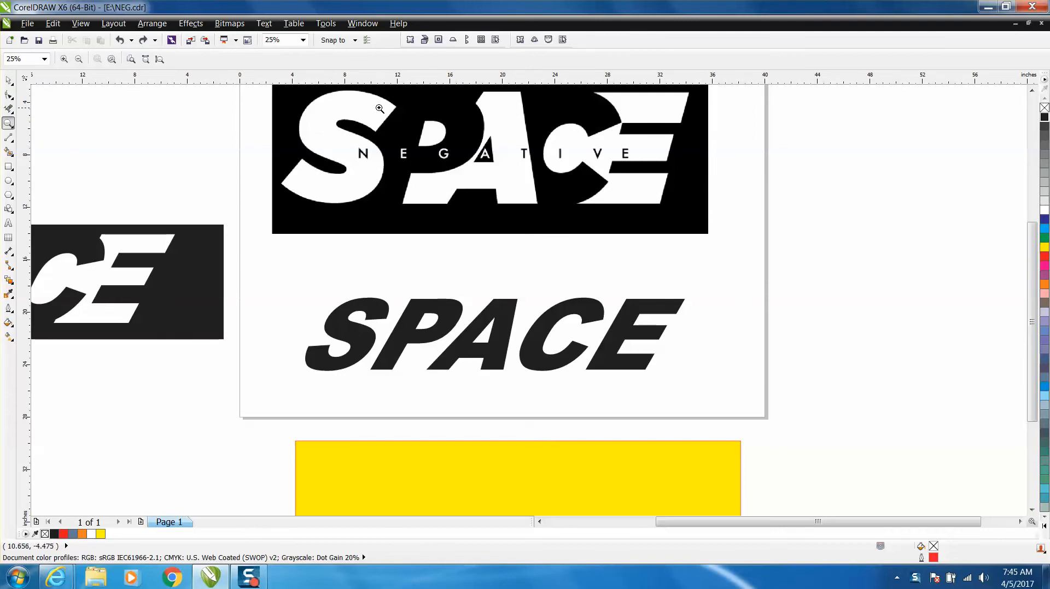
{"action": "mouse_move", "coordinate": [424, 129]}
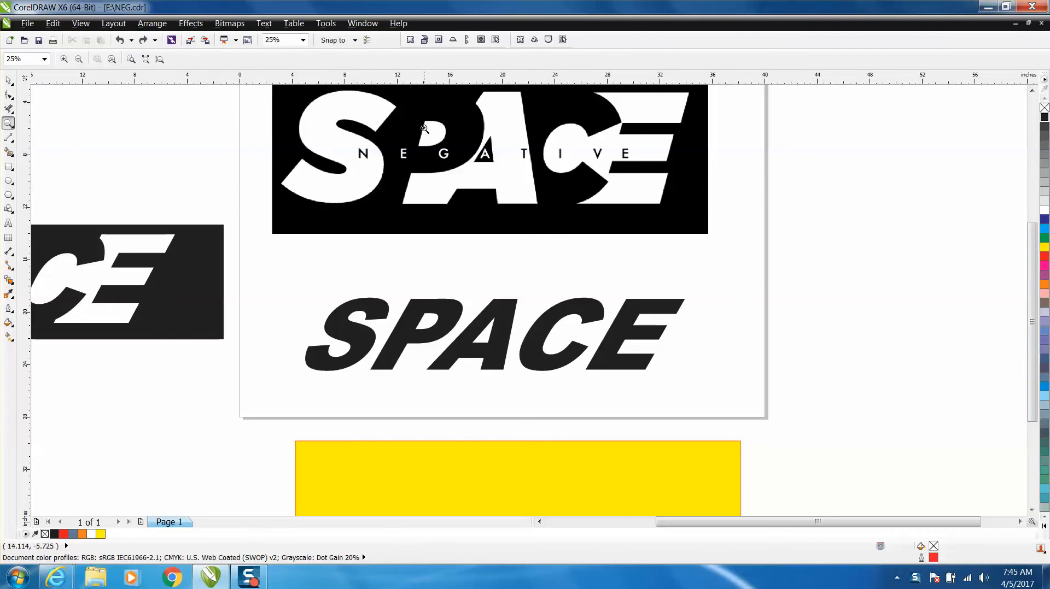
{"action": "mouse_move", "coordinate": [309, 108]}
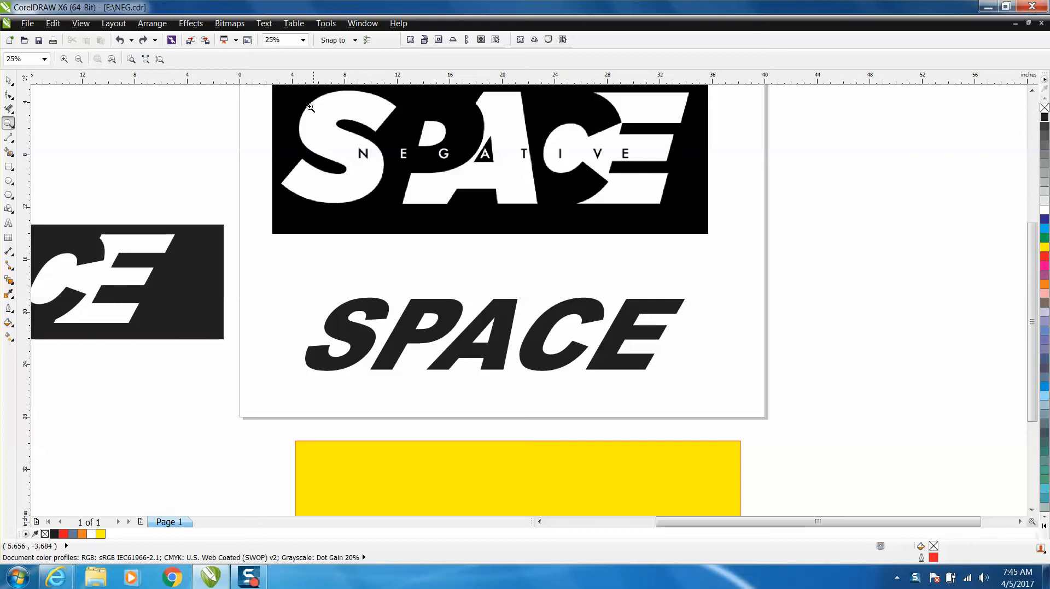
{"action": "mouse_move", "coordinate": [387, 117]}
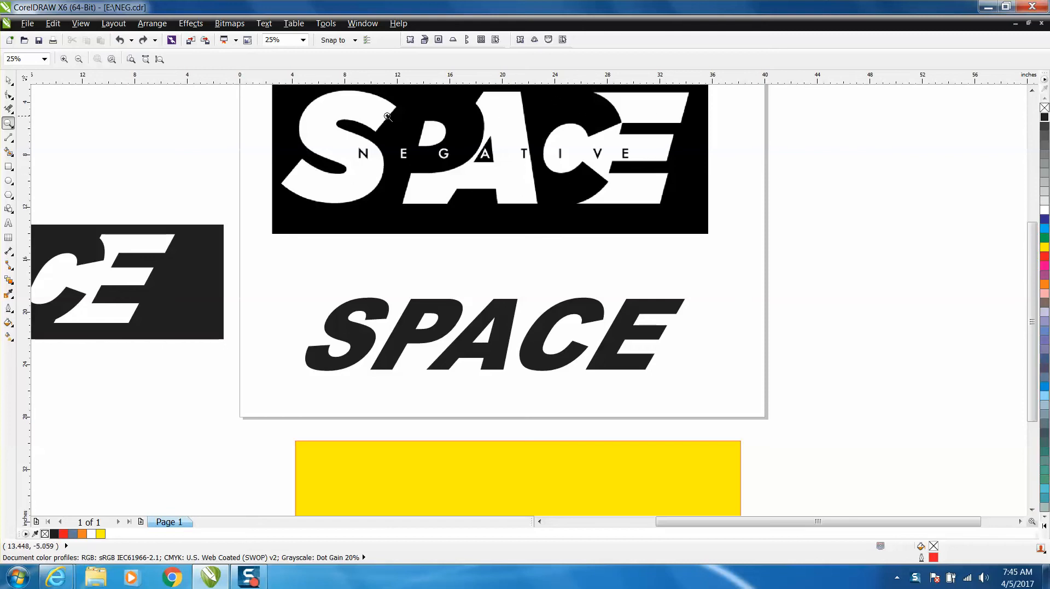
{"action": "mouse_move", "coordinate": [356, 178]}
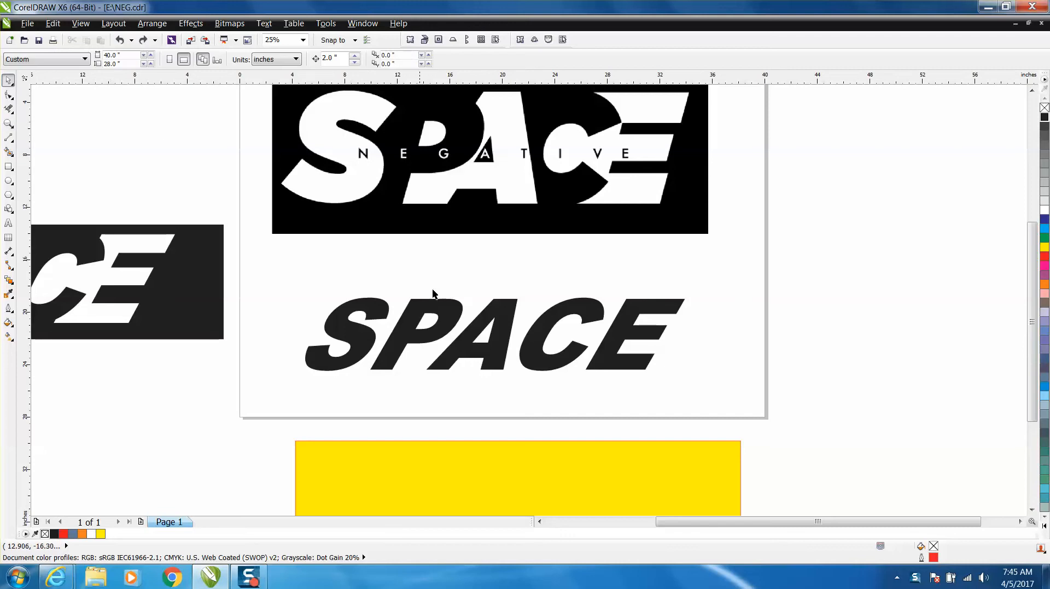
{"action": "left_click", "coordinate": [432, 332]}
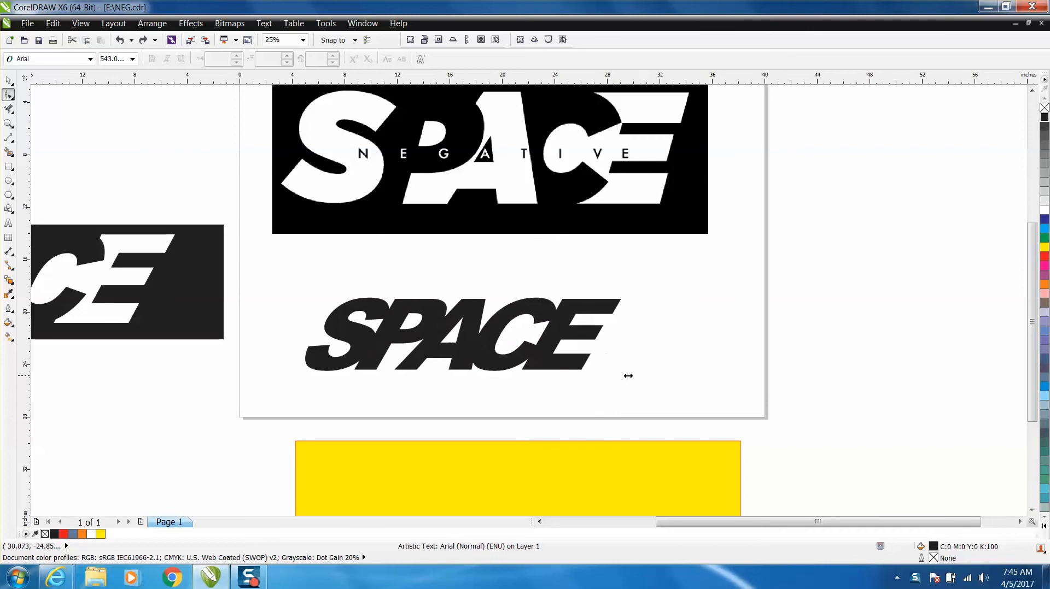
{"action": "left_click", "coordinate": [458, 335]}
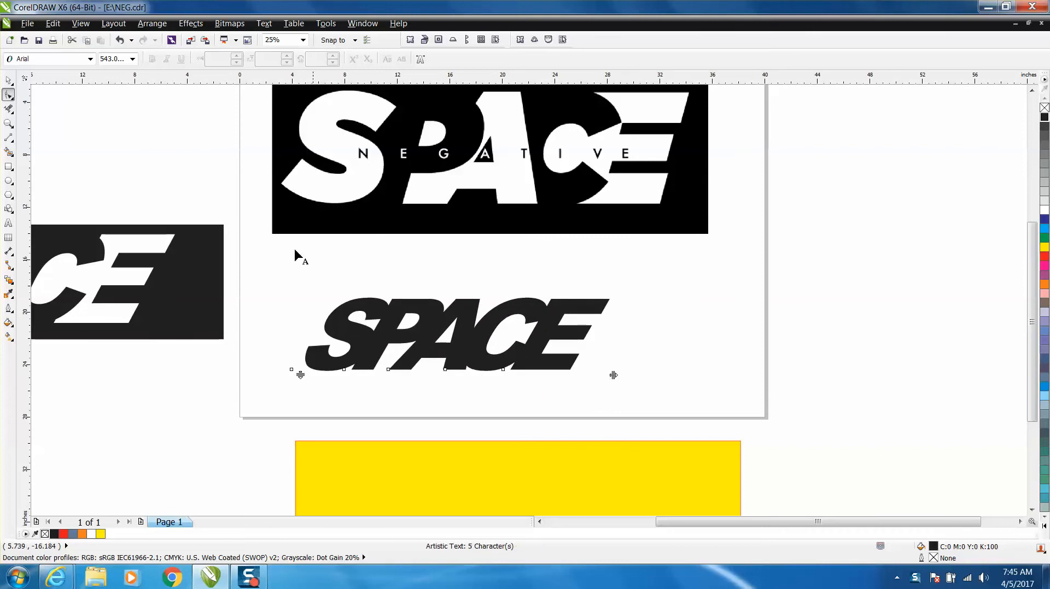
{"action": "left_click", "coordinate": [454, 333]}
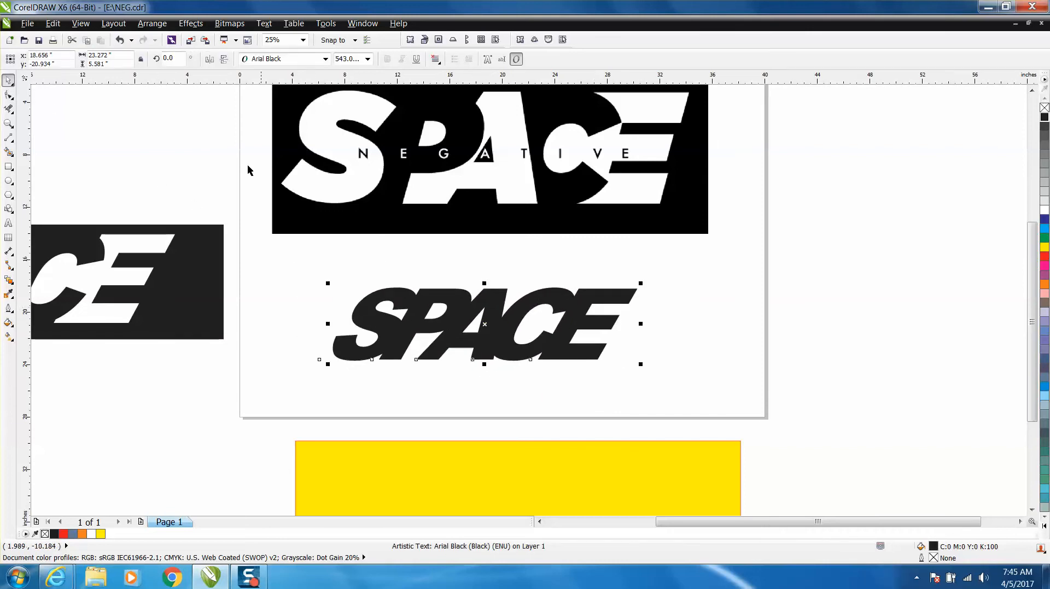
{"action": "left_click", "coordinate": [152, 22]}
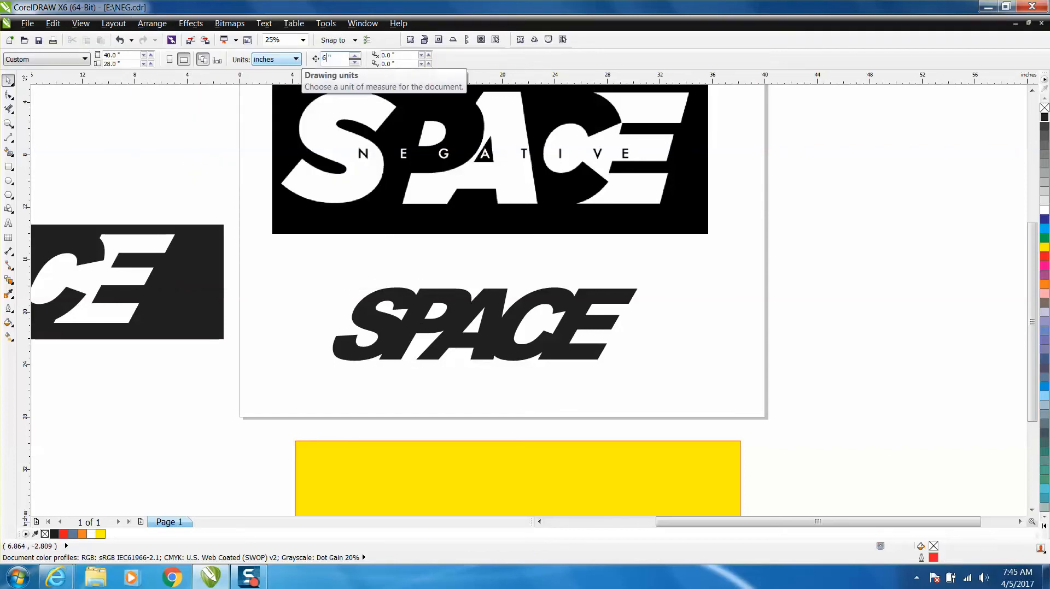
Break SPACE into separate letters and give the letter P a red outline
{"action": "left_click", "coordinate": [476, 328]}
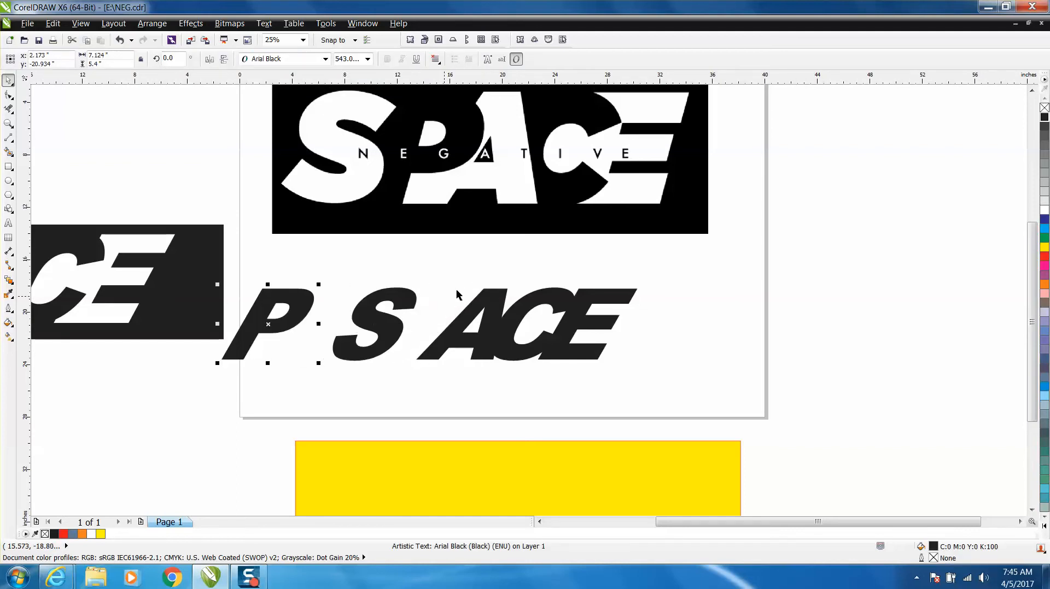
{"action": "mouse_move", "coordinate": [1042, 109]}
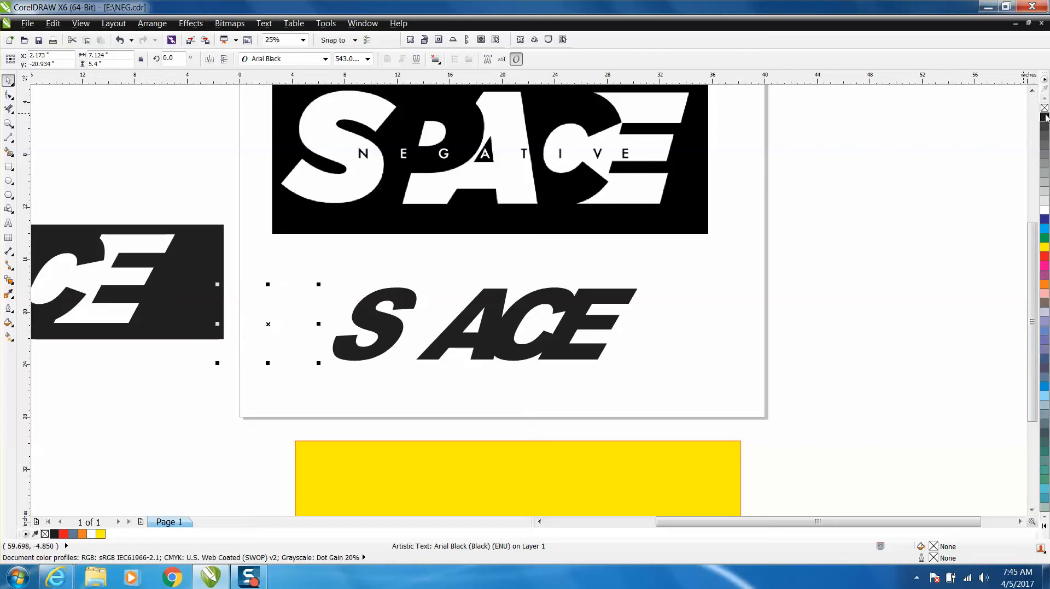
{"action": "left_click", "coordinate": [1042, 258]}
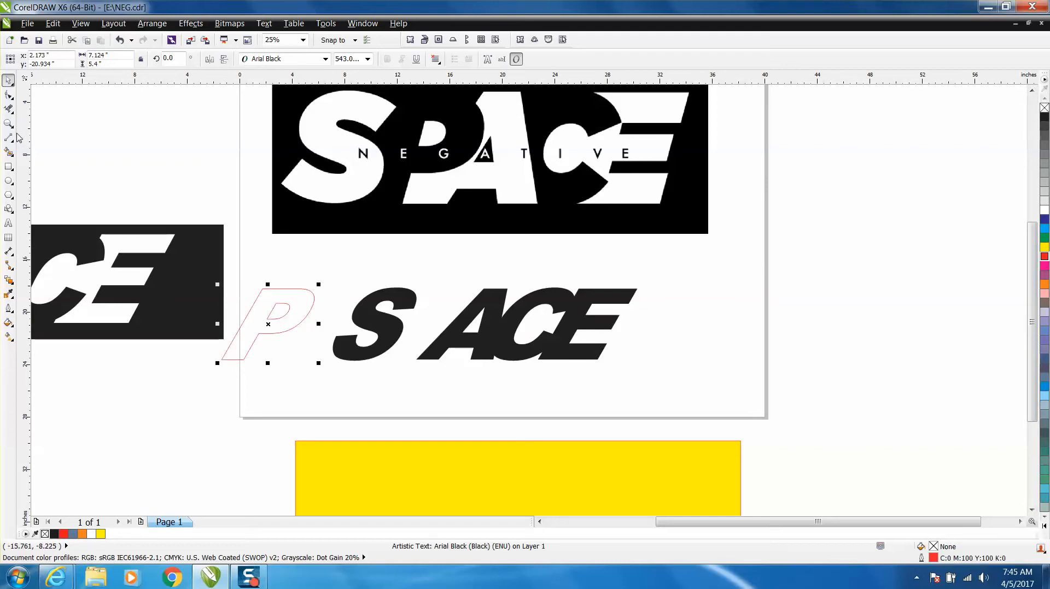
{"action": "left_click", "coordinate": [532, 324]}
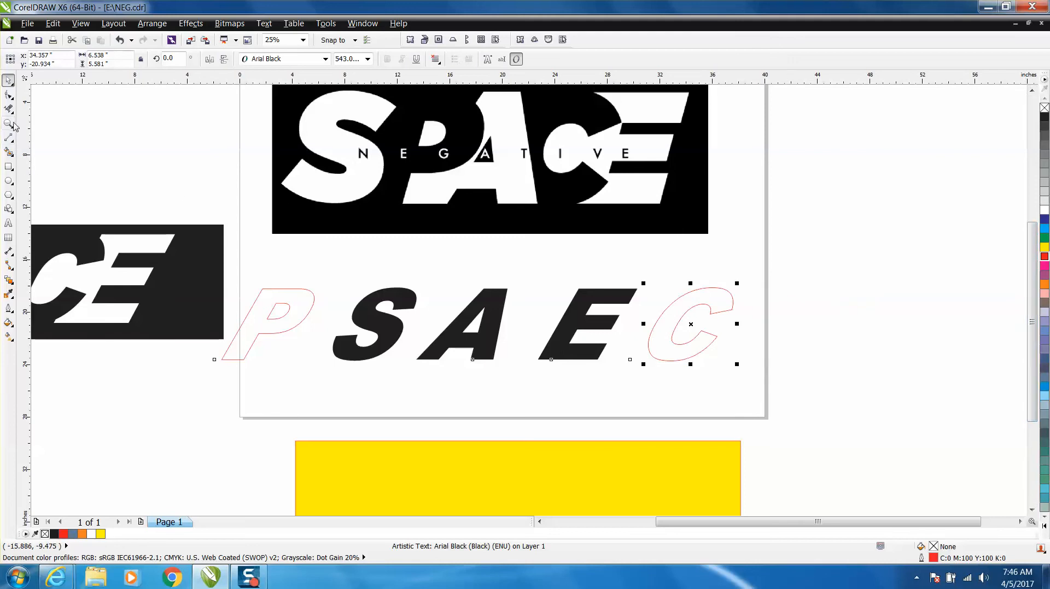
{"action": "mouse_move", "coordinate": [9, 148]}
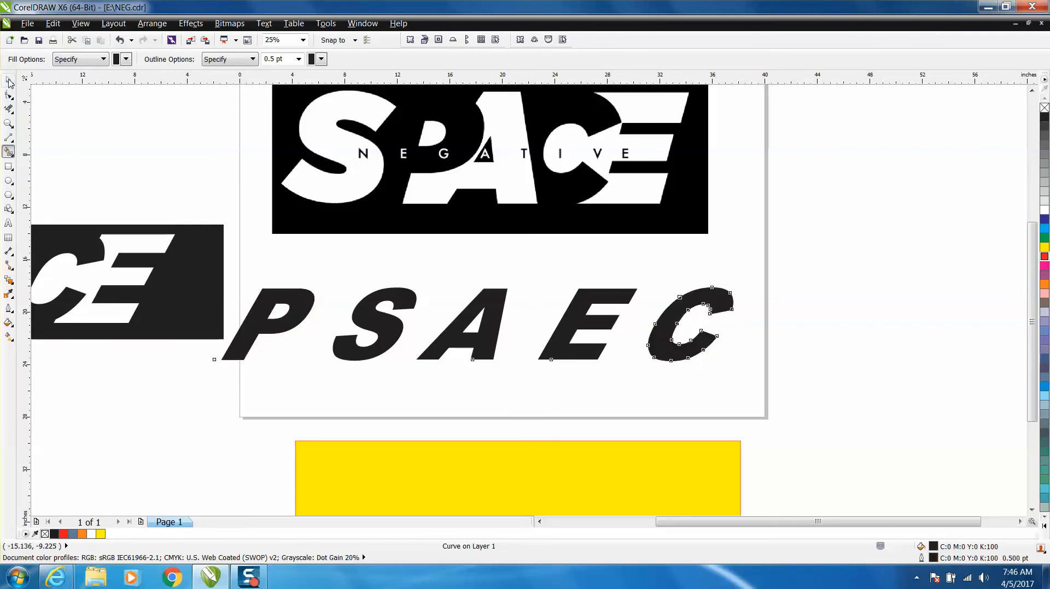
Turn S, A and E into red outlines and pull the letters back into overlapping SPACE order
{"action": "left_click", "coordinate": [10, 81]}
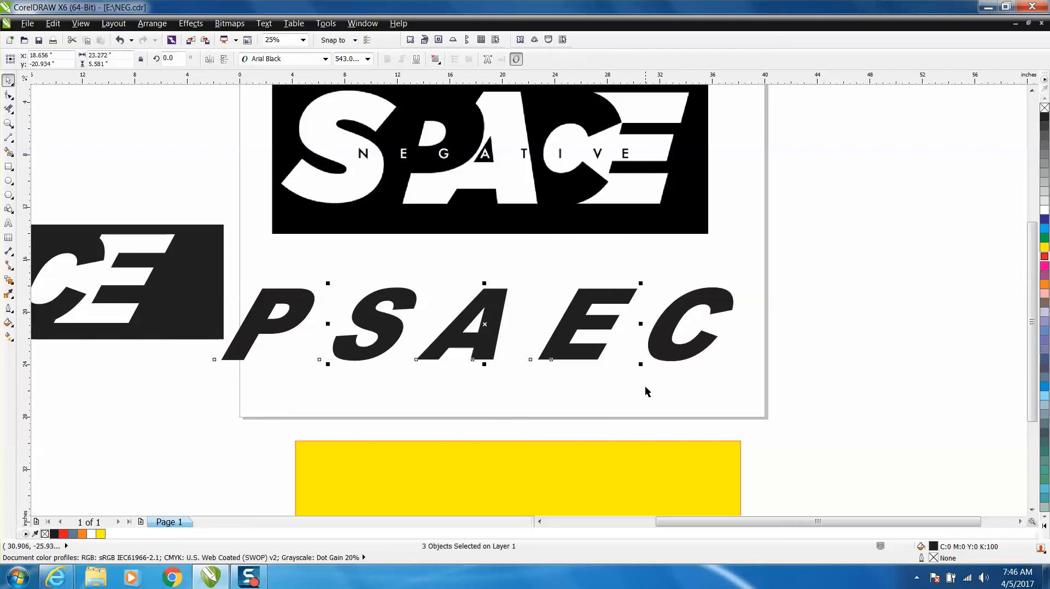
{"action": "key", "text": "Delete"}
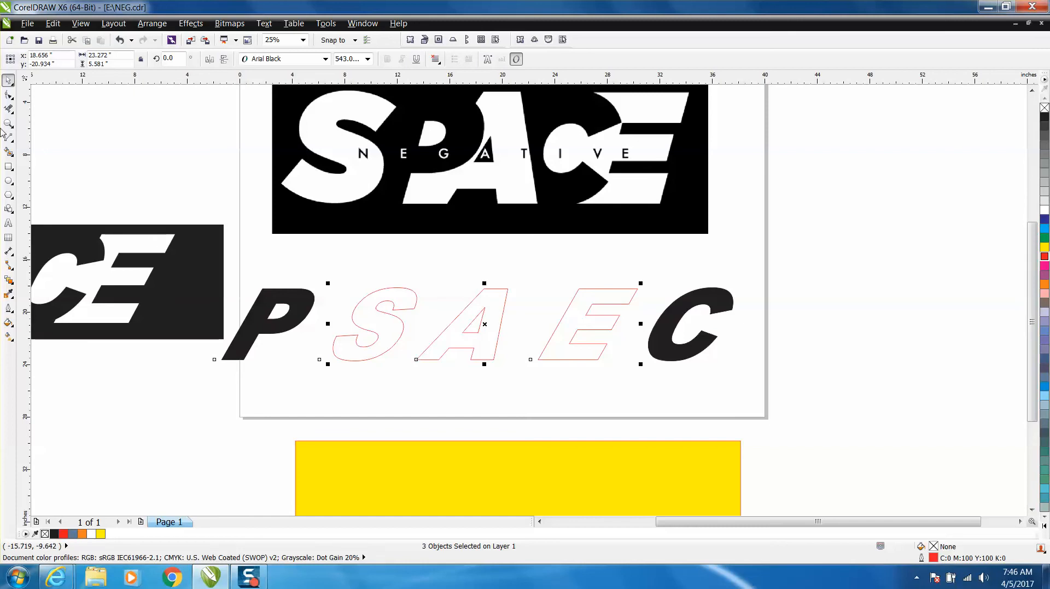
{"action": "left_click", "coordinate": [271, 325]}
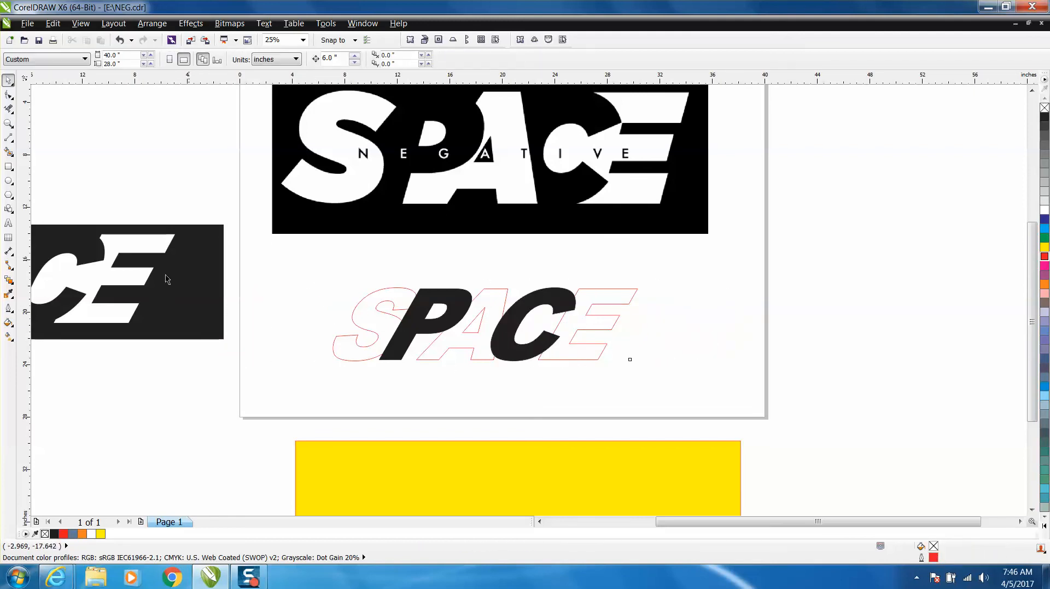
{"action": "mouse_move", "coordinate": [343, 305]}
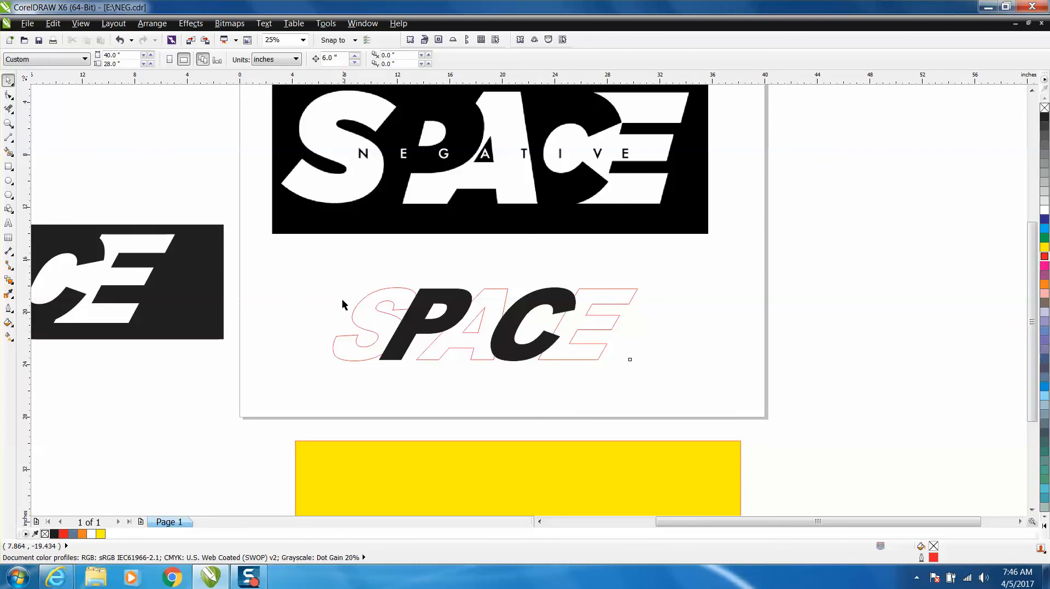
{"action": "mouse_move", "coordinate": [10, 151]}
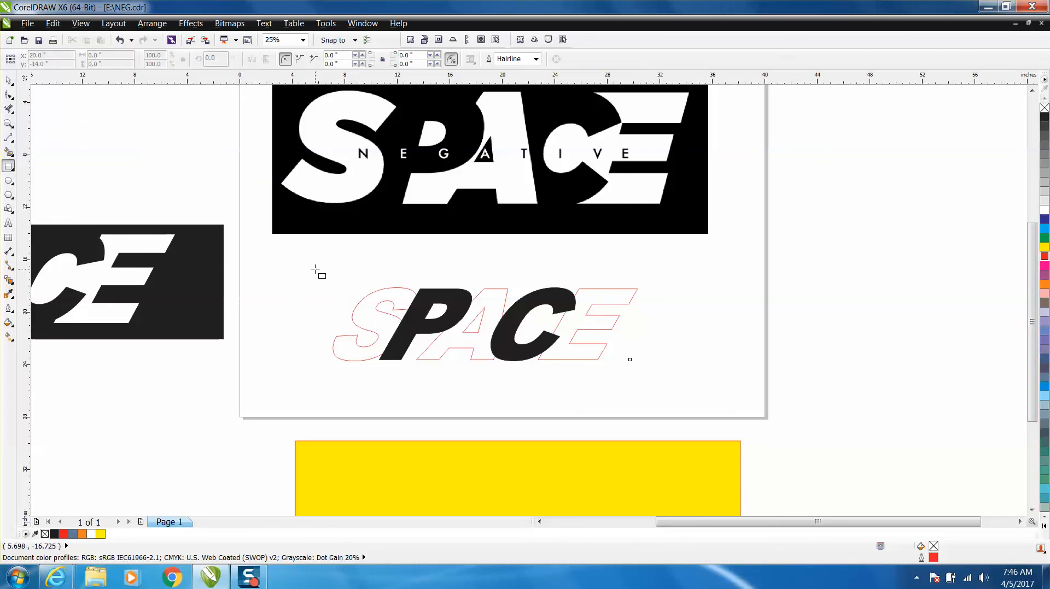
Draw a black rectangle around SPACE and combine so the letters show as white cut-outs
{"action": "left_click", "coordinate": [482, 325]}
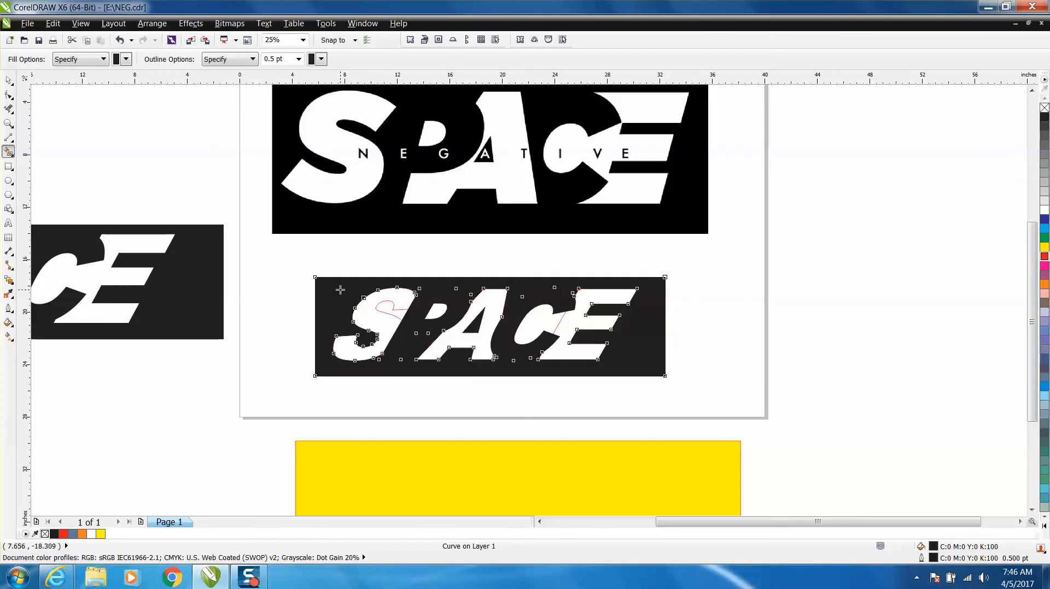
{"action": "mouse_move", "coordinate": [388, 309]}
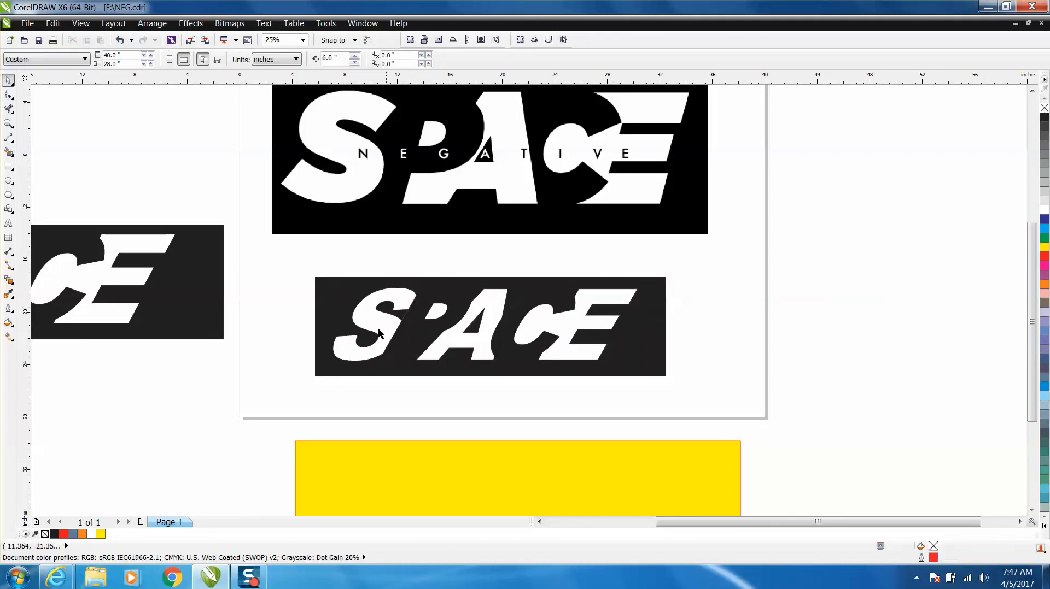
{"action": "mouse_move", "coordinate": [377, 320]}
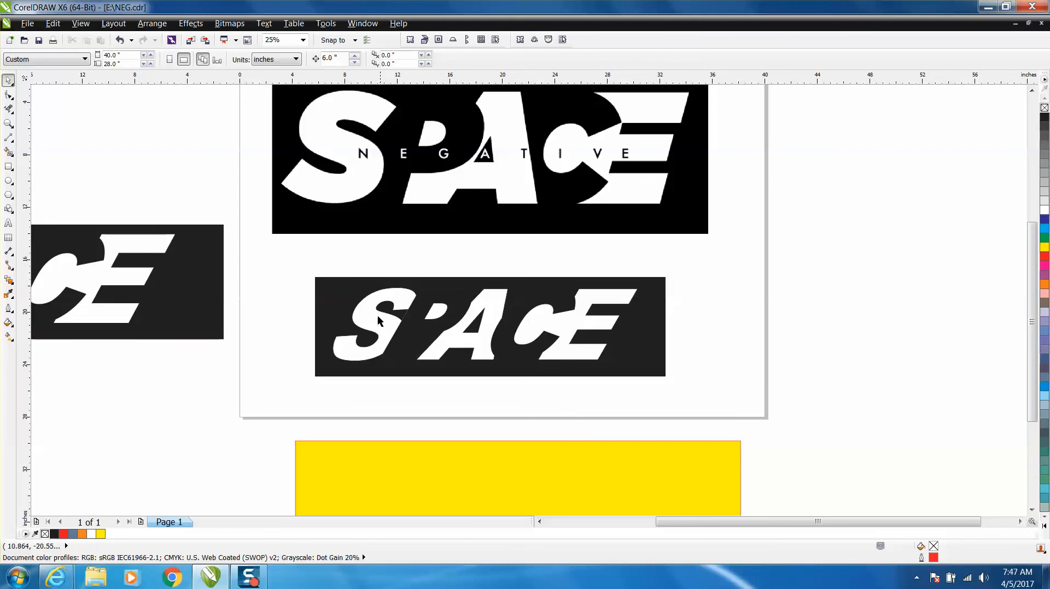
{"action": "mouse_move", "coordinate": [388, 357]}
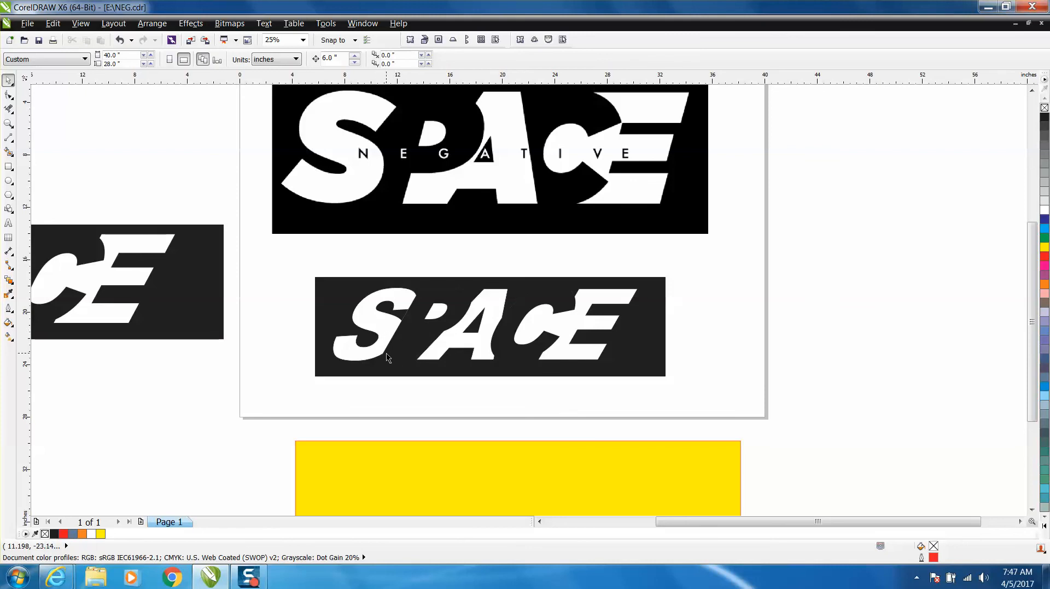
{"action": "mouse_move", "coordinate": [568, 334]}
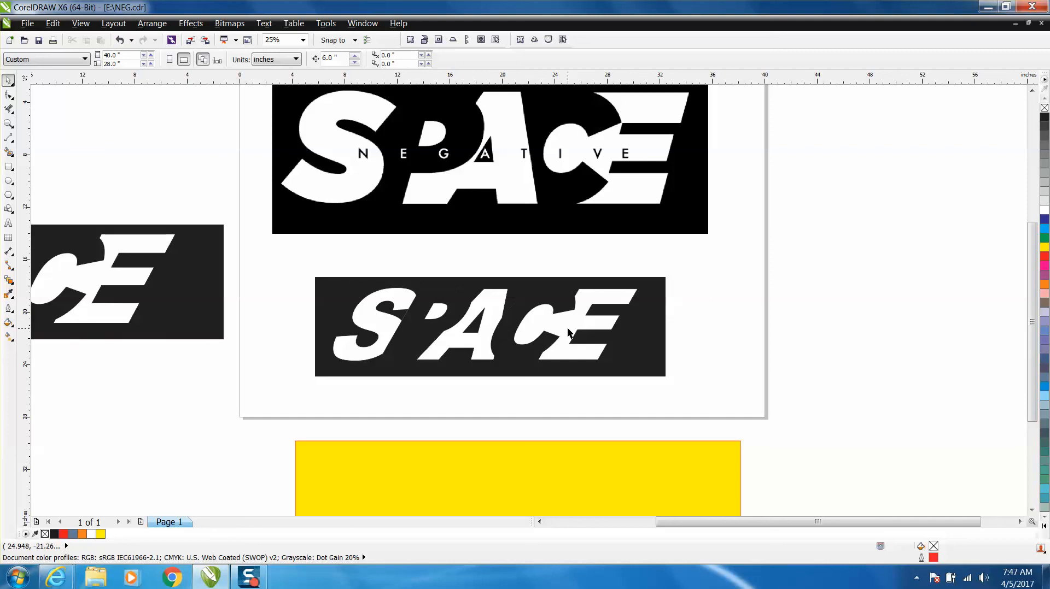
{"action": "mouse_move", "coordinate": [438, 309]}
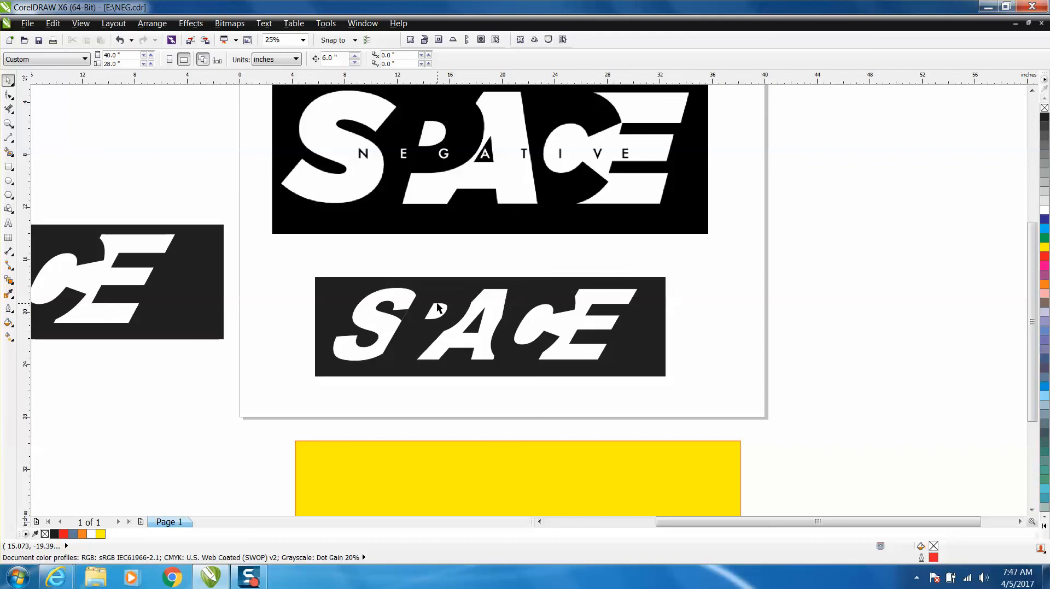